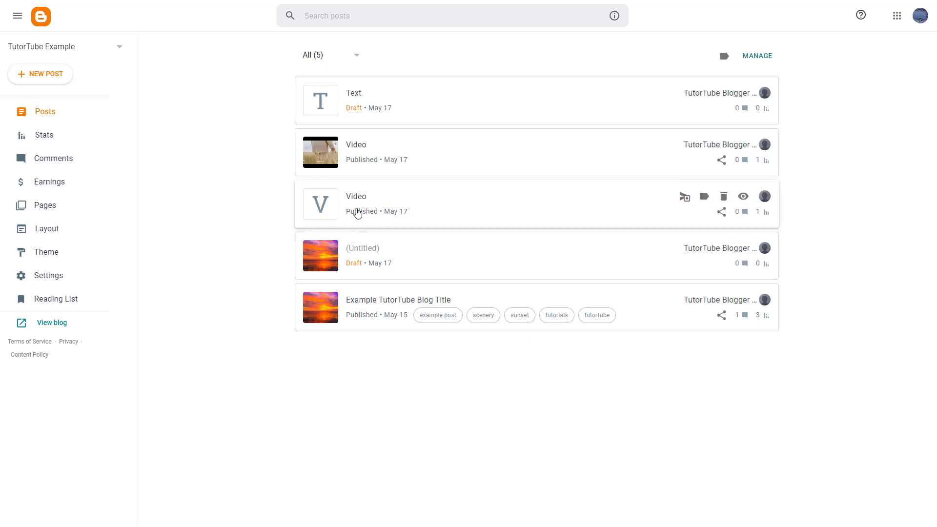
View the TutorTube Example blog in a new tab and scroll through its Video posts
left_click(52, 323)
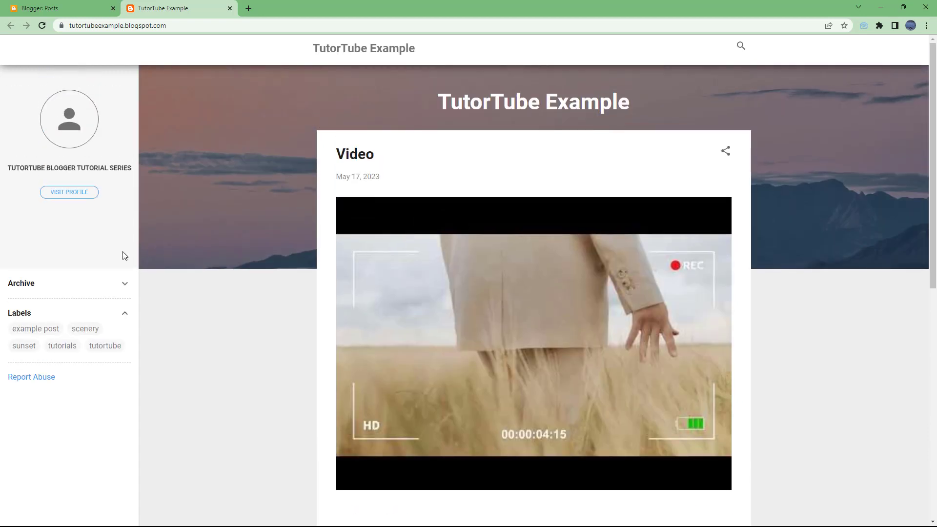
scroll("down", 3)
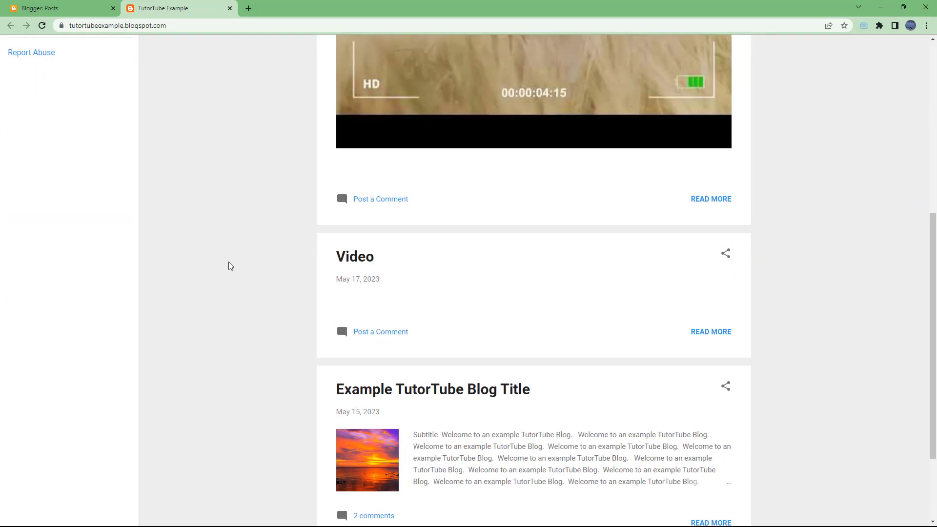
scroll("down", 3)
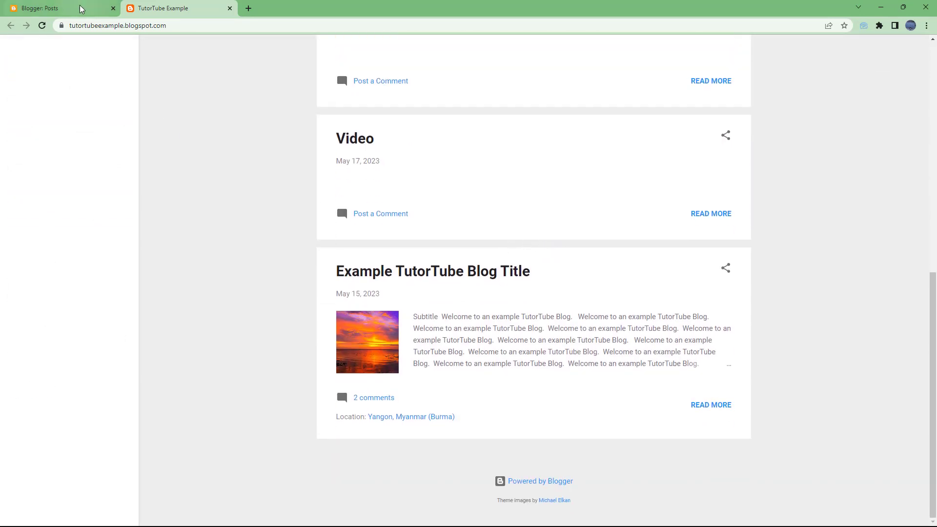
Return to the Blogger Posts dashboard and show the blog name dropdown list
left_click(53, 8)
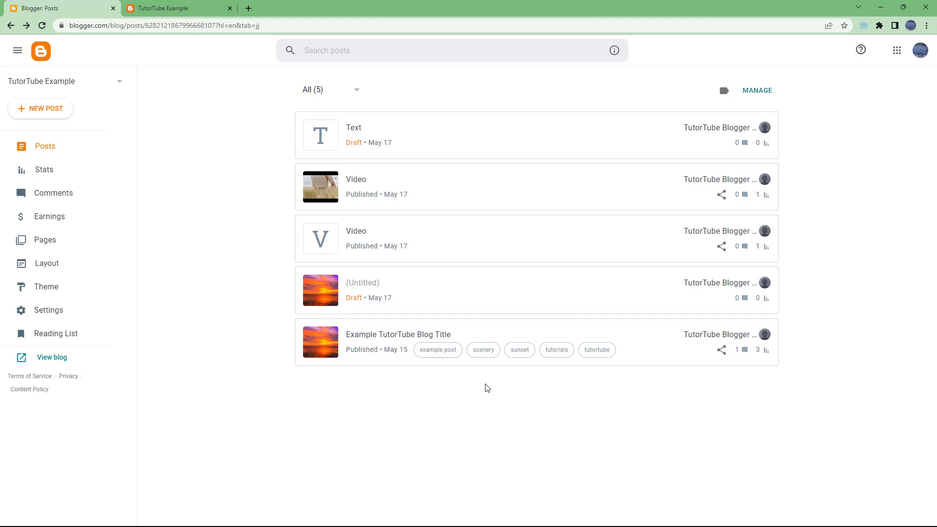
mouse_move(476, 383)
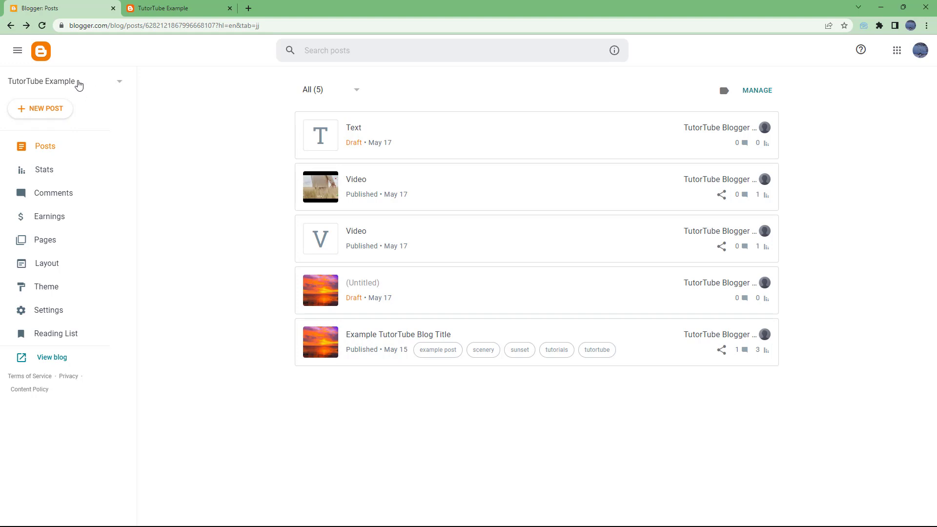
left_click(66, 82)
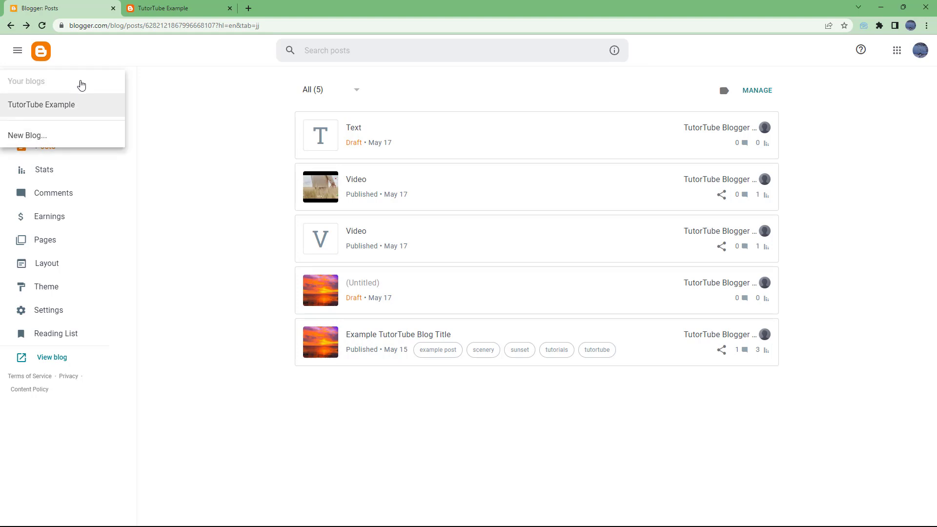
mouse_move(37, 138)
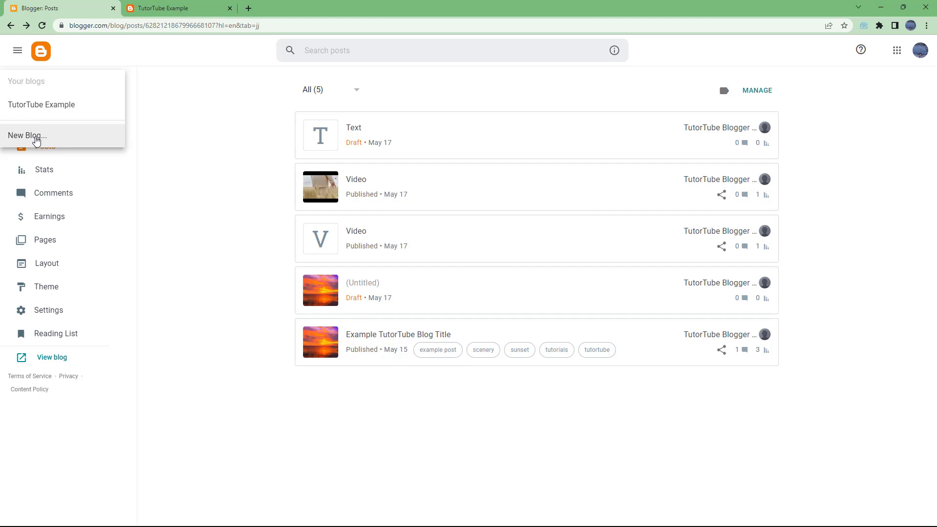
Choose New Blog and enter the title 'TutorTube 2nd Example'
left_click(27, 136)
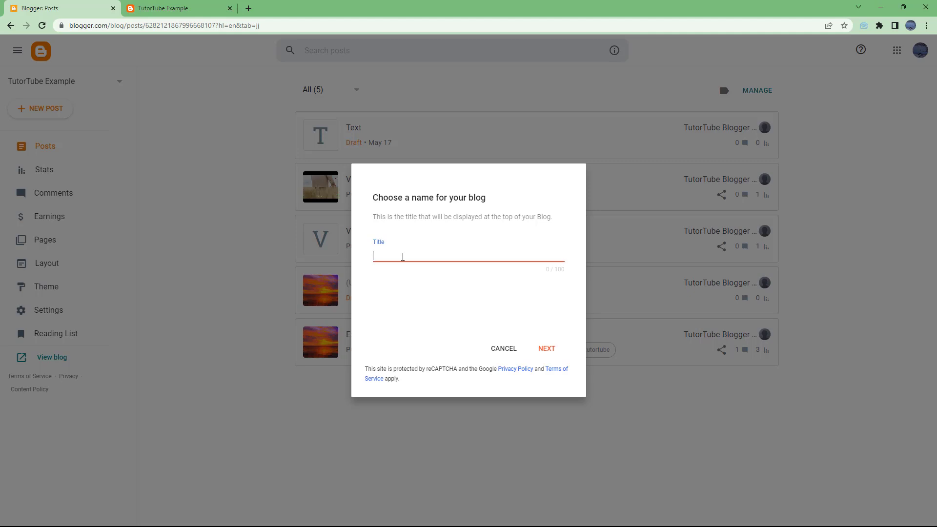
type("TutorTube")
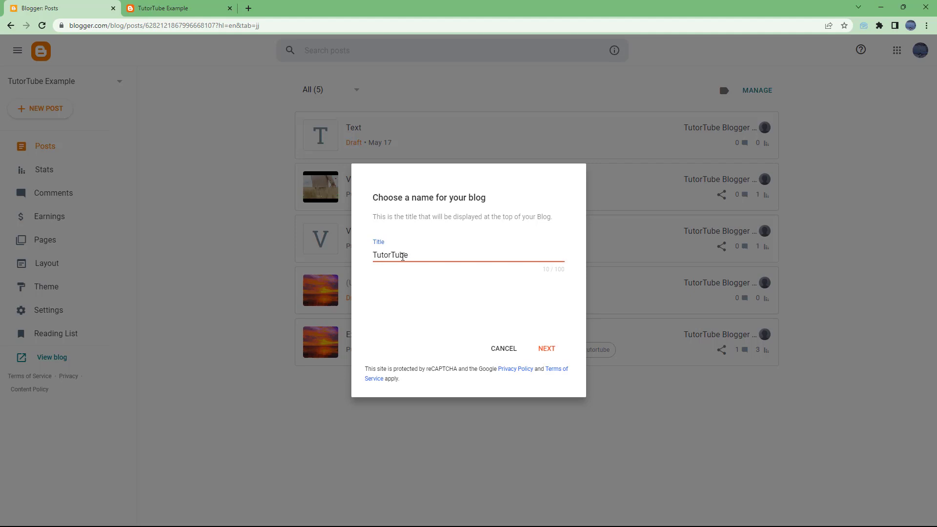
type("2nd Example")
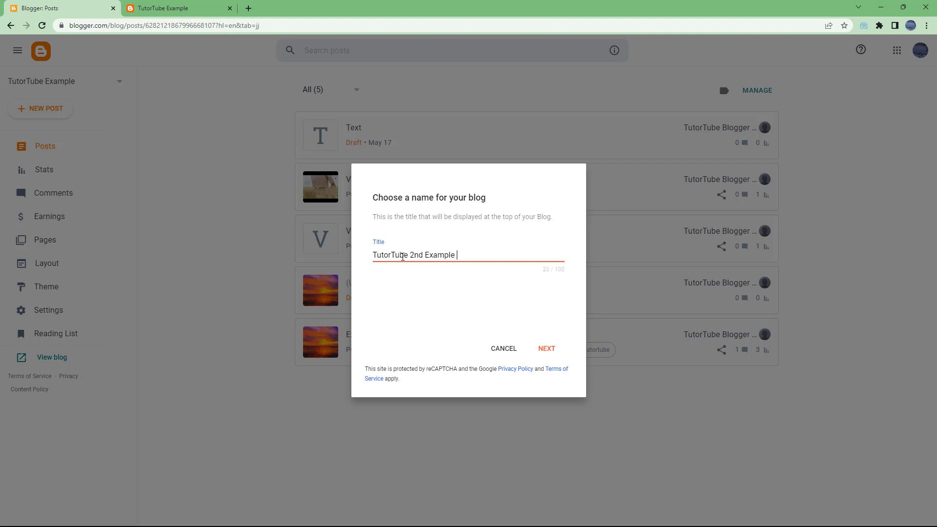
Set the address to tutortubeexample2.blogspot.com and save the new blog
left_click(544, 349)
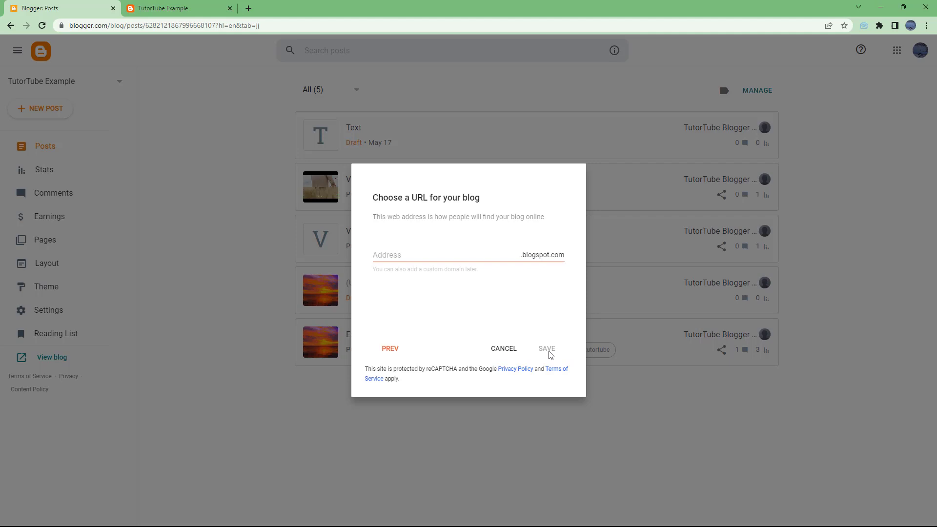
left_click(442, 254)
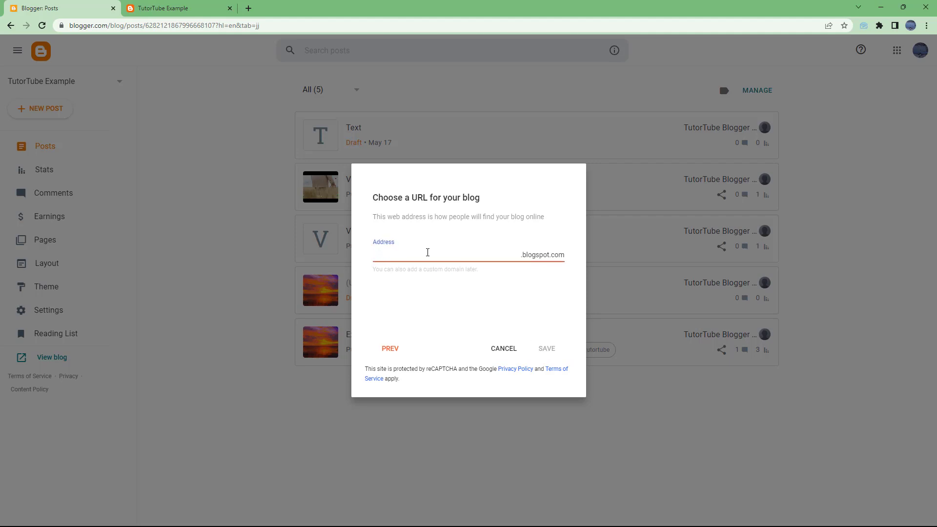
type("tutortube")
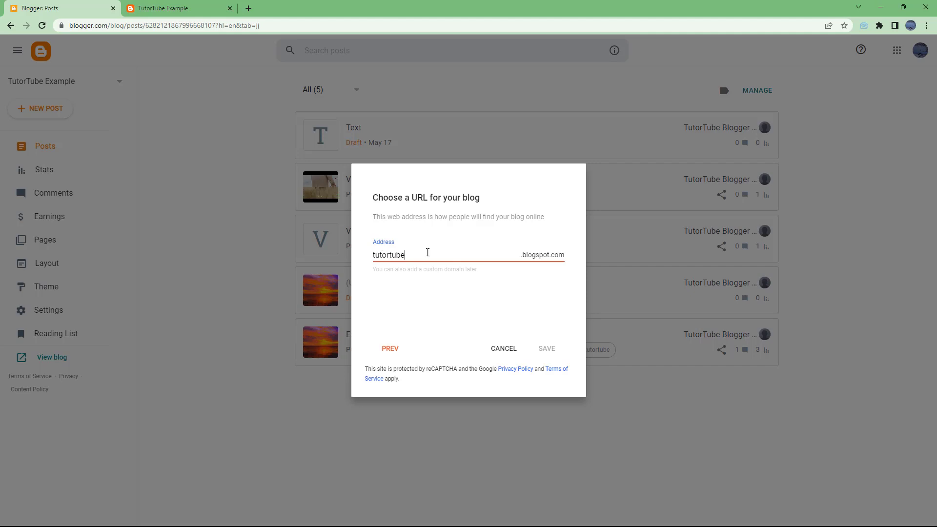
type("w")
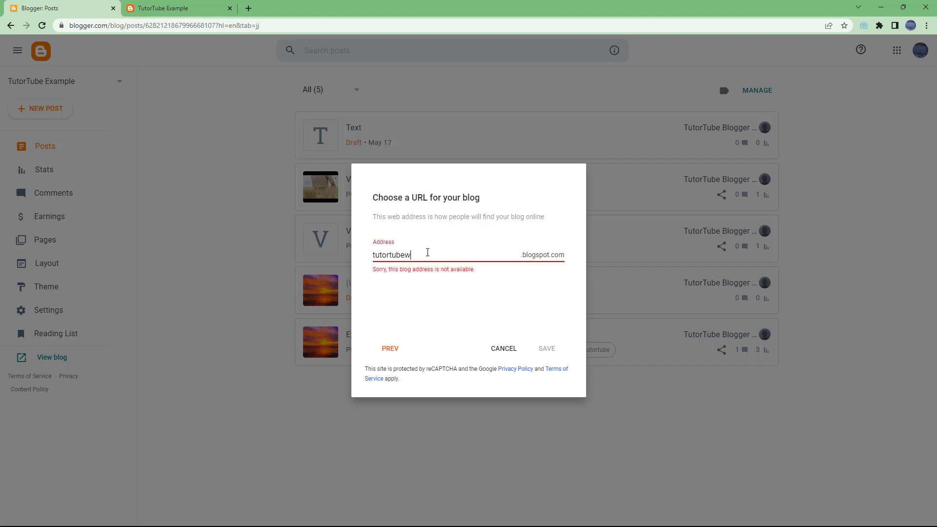
type("example2")
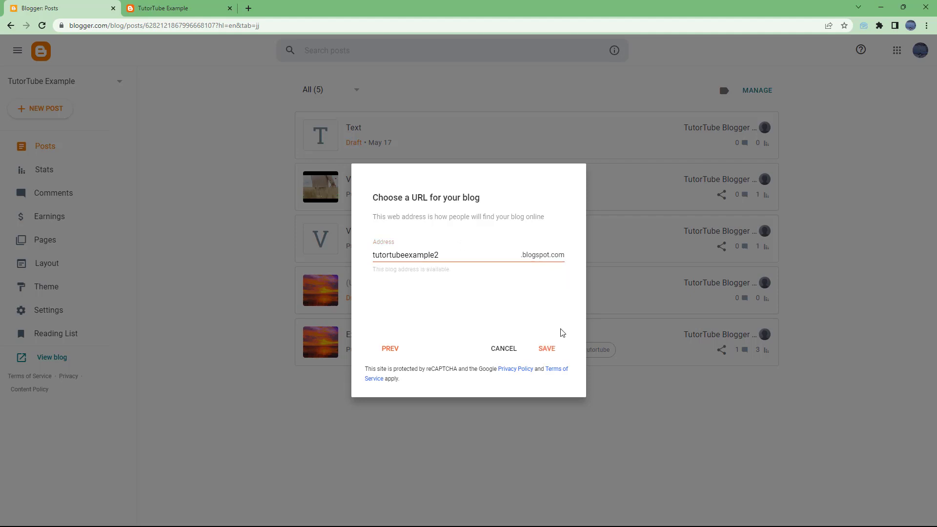
left_click(546, 348)
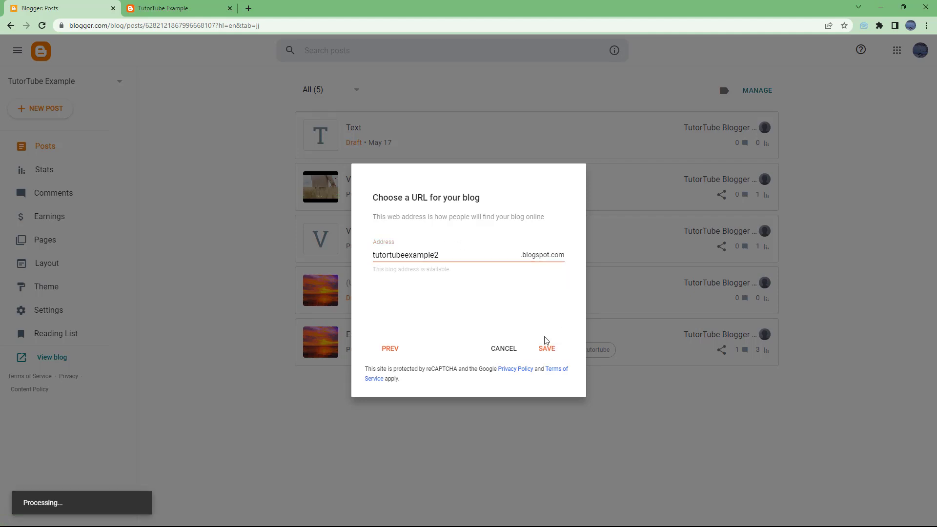
left_click(546, 348)
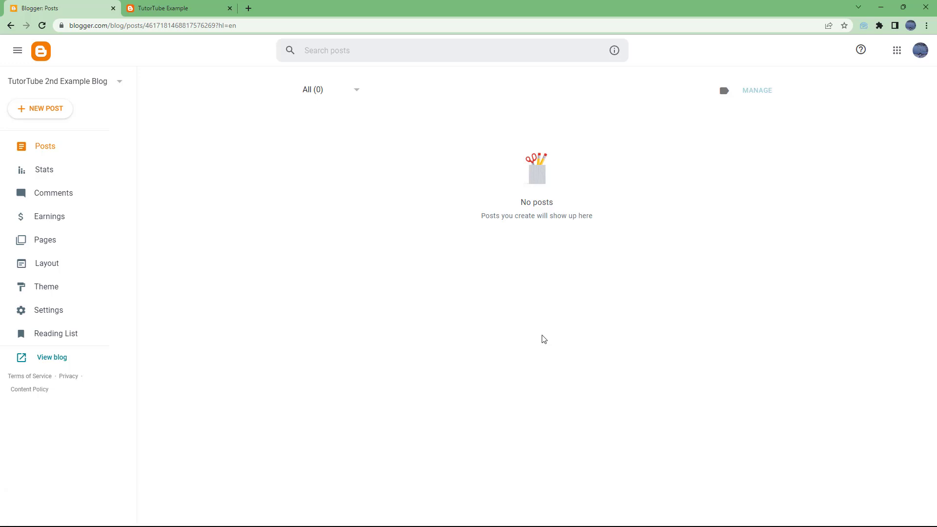
View the empty public page of TutorTube 2nd Example Blog in a new tab
left_click(52, 357)
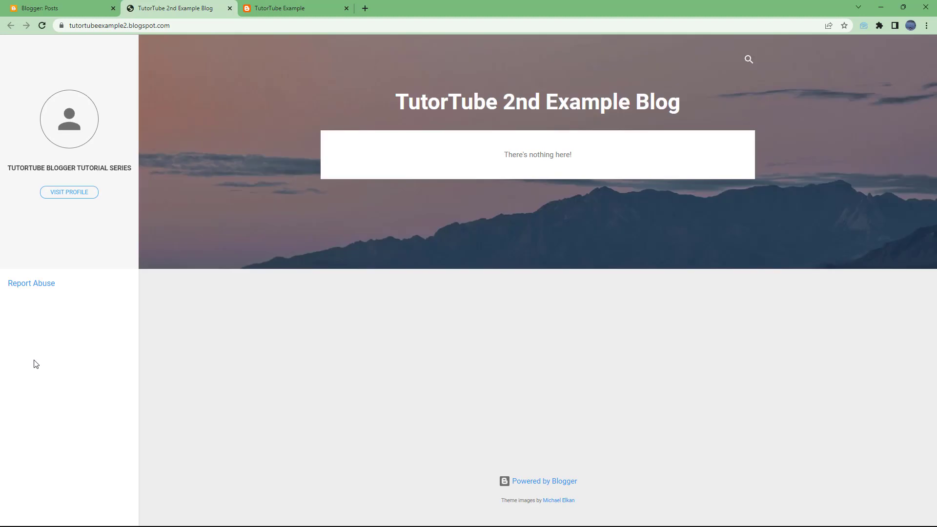
mouse_move(80, 179)
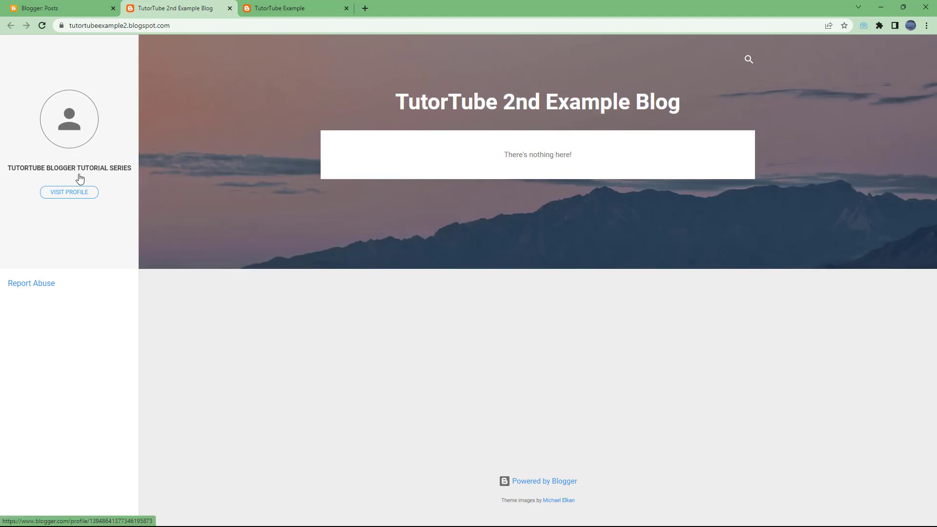
mouse_move(84, 34)
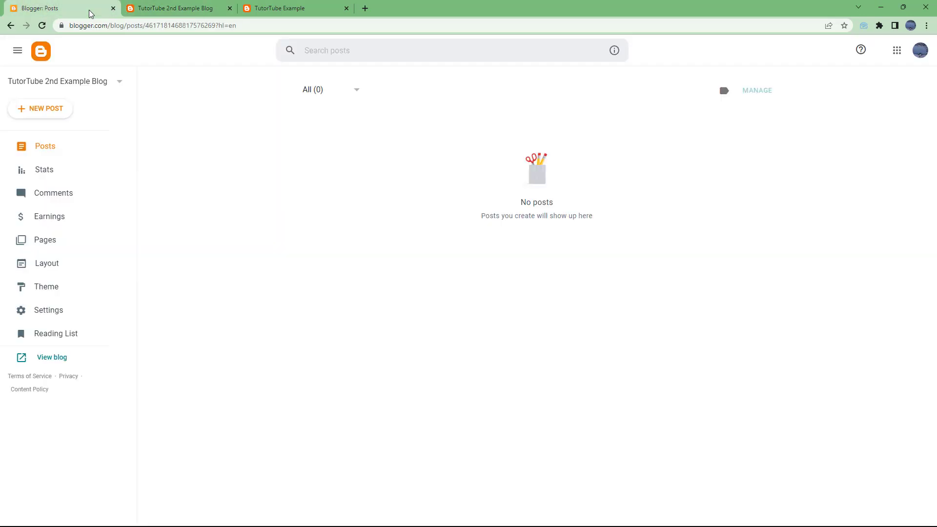
Check the TutorTube Example tab, then list blogs showing both TutorTube blogs
left_click(281, 8)
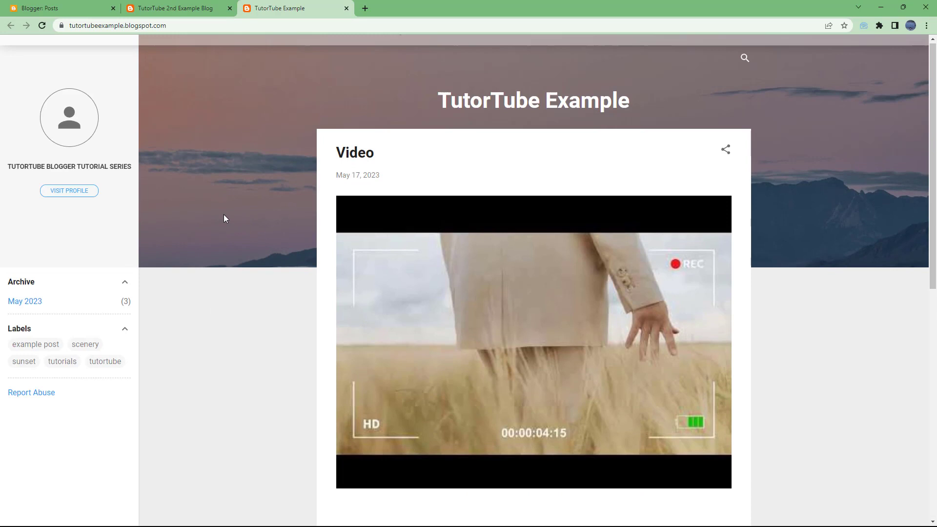
left_click(56, 8)
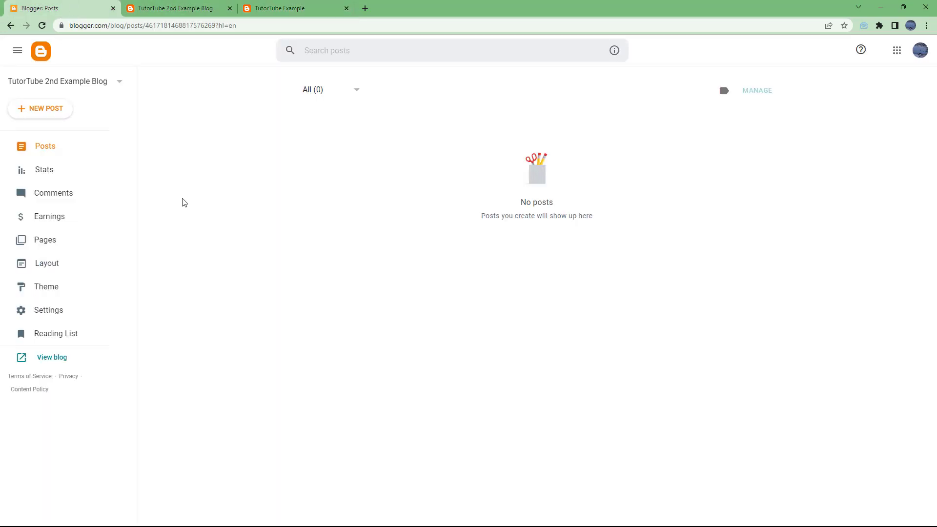
left_click(60, 80)
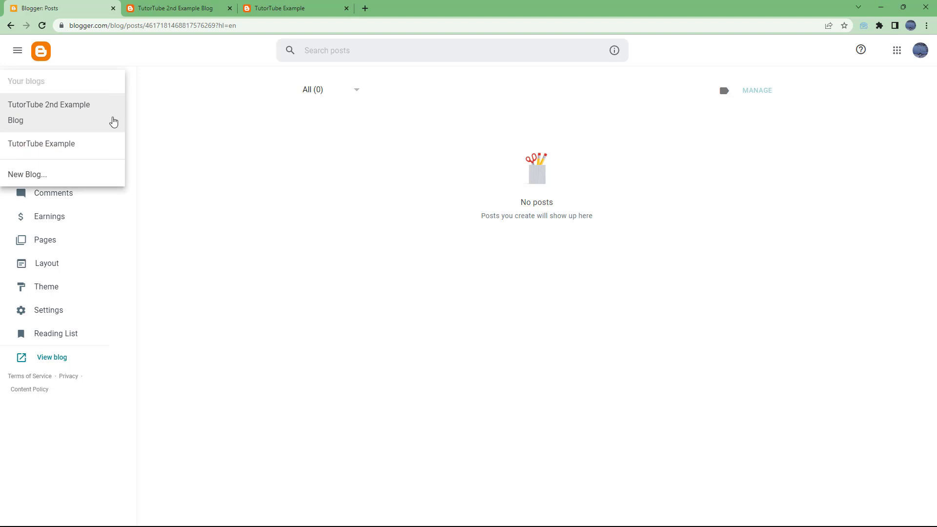